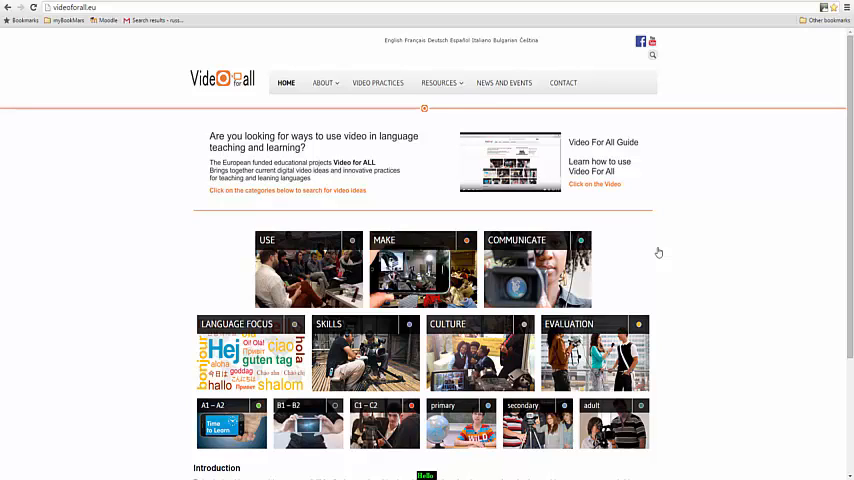
{"action": "mouse_move", "coordinate": [648, 242]}
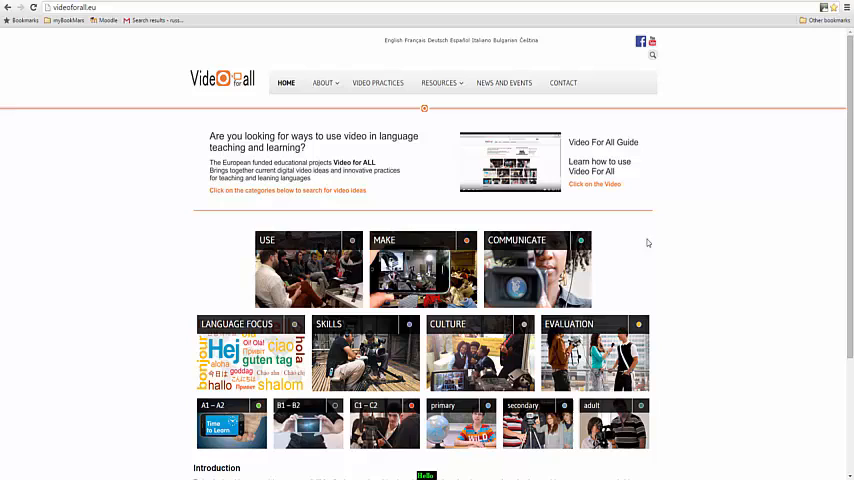
{"action": "mouse_move", "coordinate": [628, 252]}
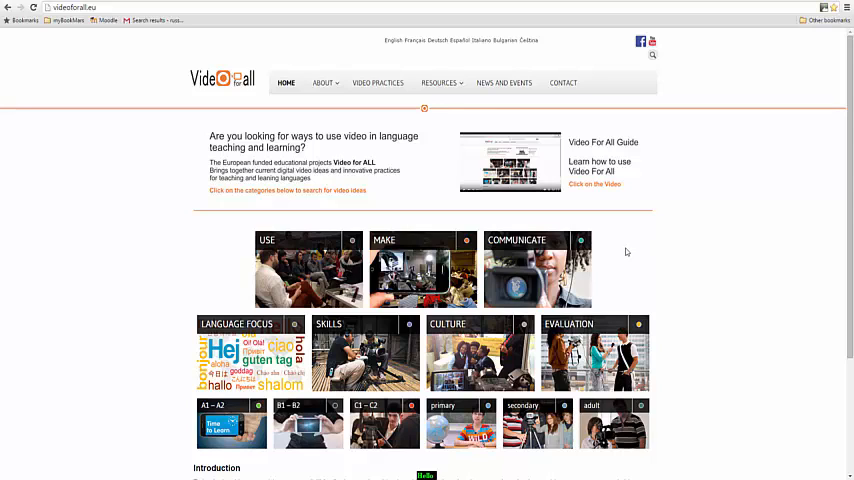
{"action": "mouse_move", "coordinate": [536, 270]}
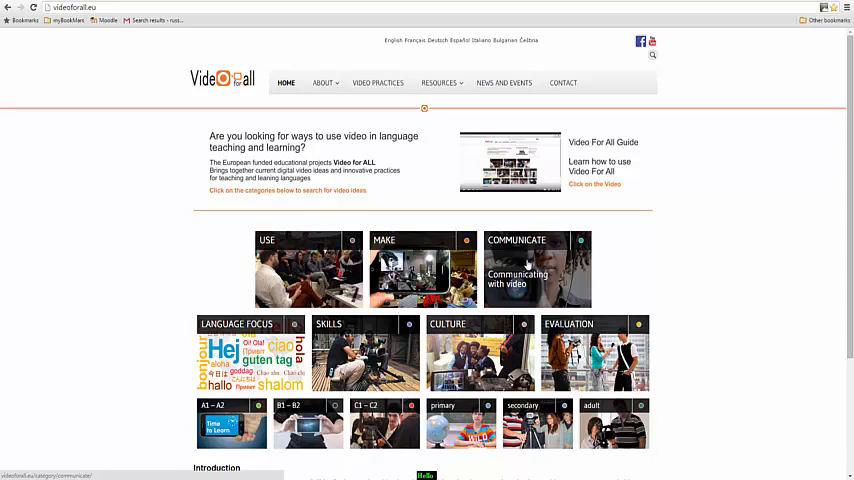
{"action": "mouse_move", "coordinate": [416, 264]}
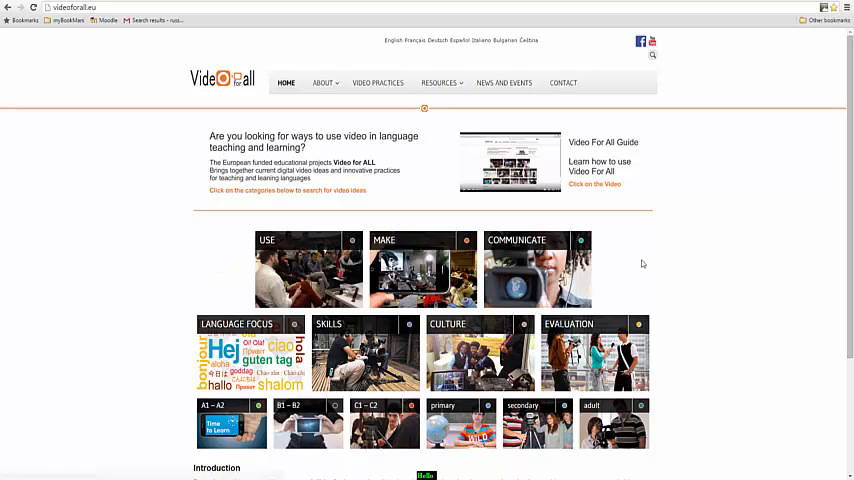
{"action": "mouse_move", "coordinate": [696, 348]}
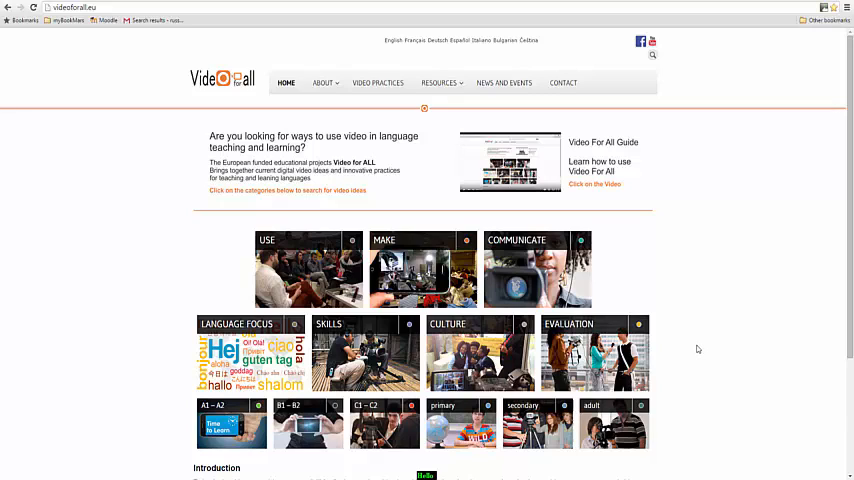
{"action": "mouse_move", "coordinate": [594, 352]}
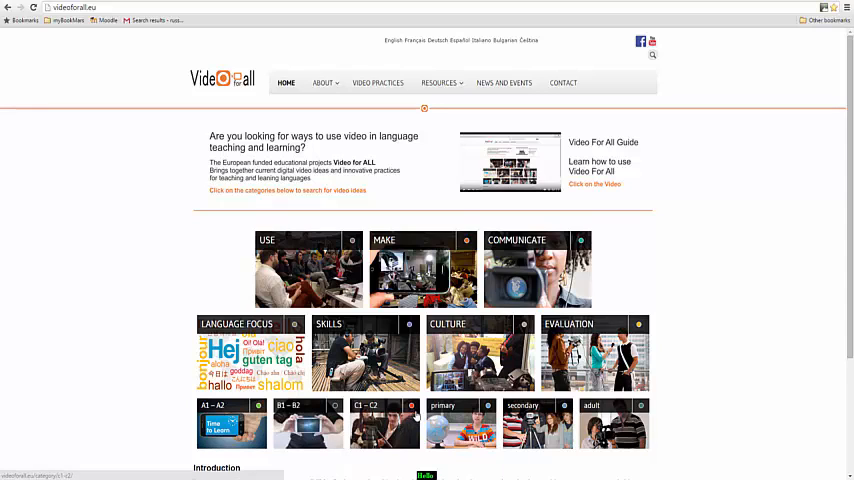
{"action": "mouse_move", "coordinate": [694, 432]}
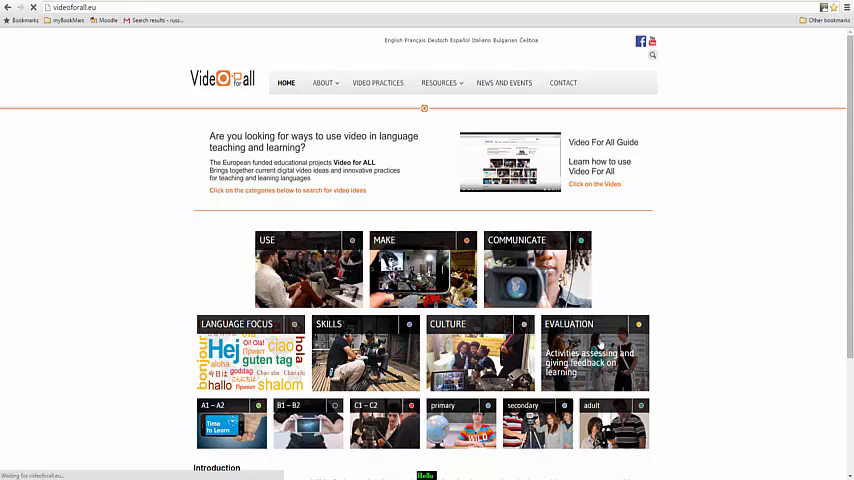
- Browse the Evaluation category posts from Remix down to Self evaluation through video and Video language pals
{"action": "left_click", "coordinate": [594, 352]}
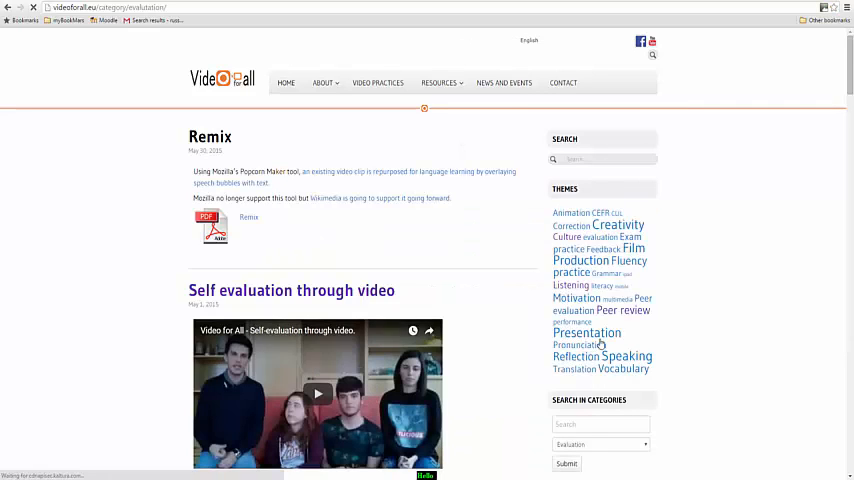
{"action": "scroll", "scroll_direction": "down", "scroll_amount": 3}
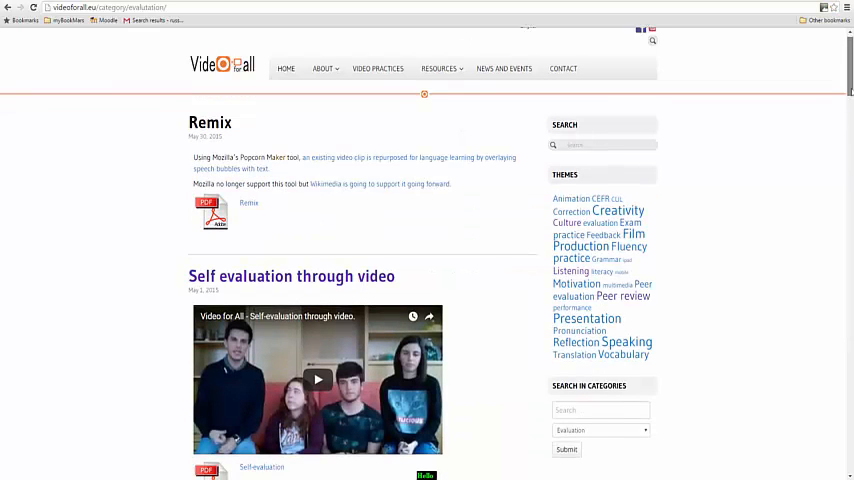
{"action": "scroll", "scroll_direction": "down", "scroll_amount": 3}
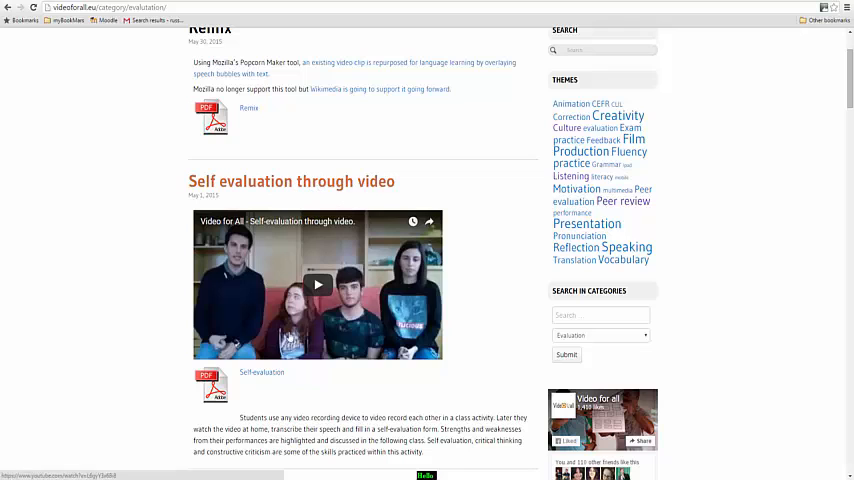
{"action": "scroll", "scroll_direction": "down", "scroll_amount": 3}
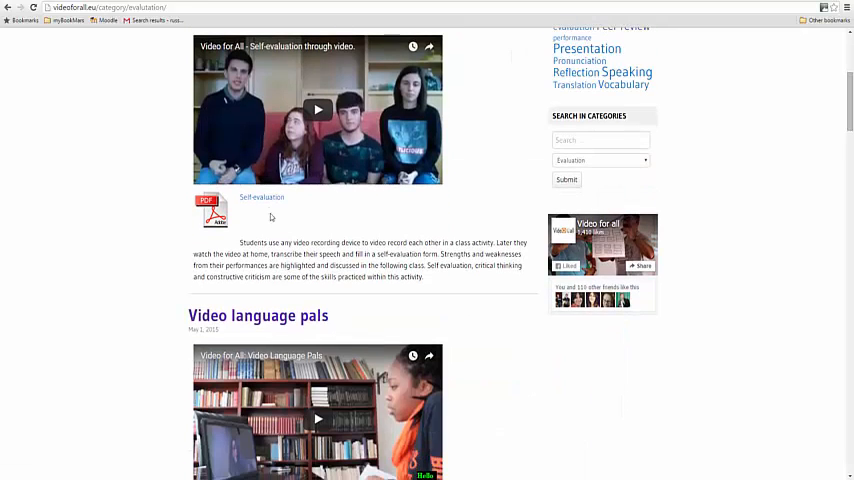
{"action": "mouse_move", "coordinate": [300, 220]}
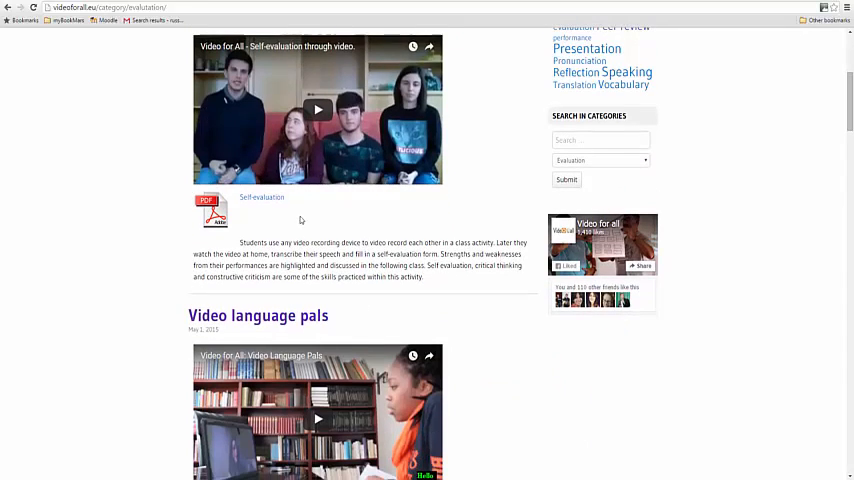
{"action": "scroll", "scroll_direction": "up", "scroll_amount": 3}
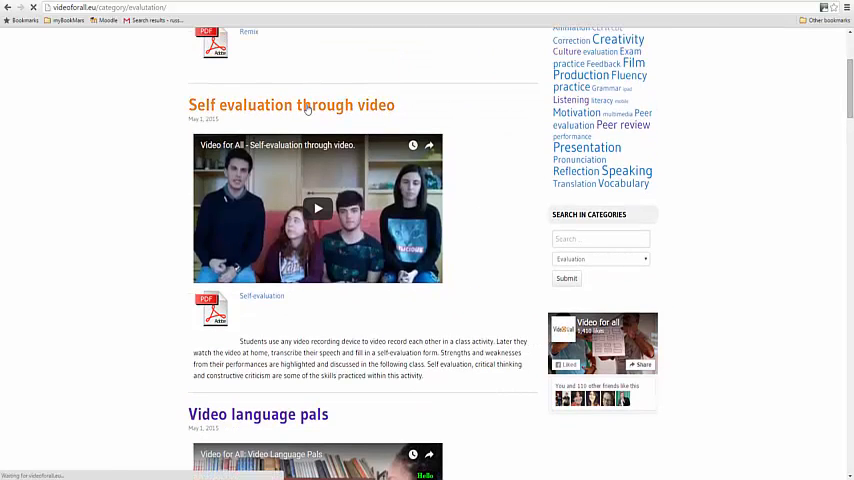
- View the Self evaluation through video post, then return to the home page
{"action": "left_click", "coordinate": [292, 104]}
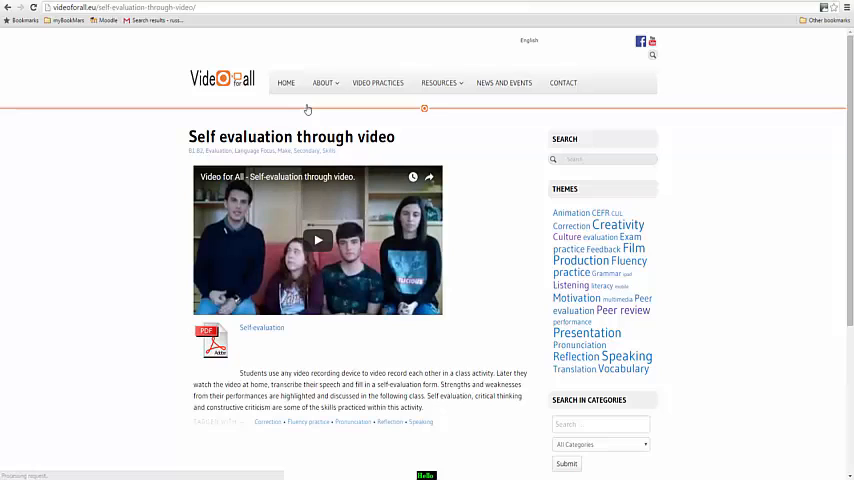
{"action": "mouse_move", "coordinate": [178, 344]}
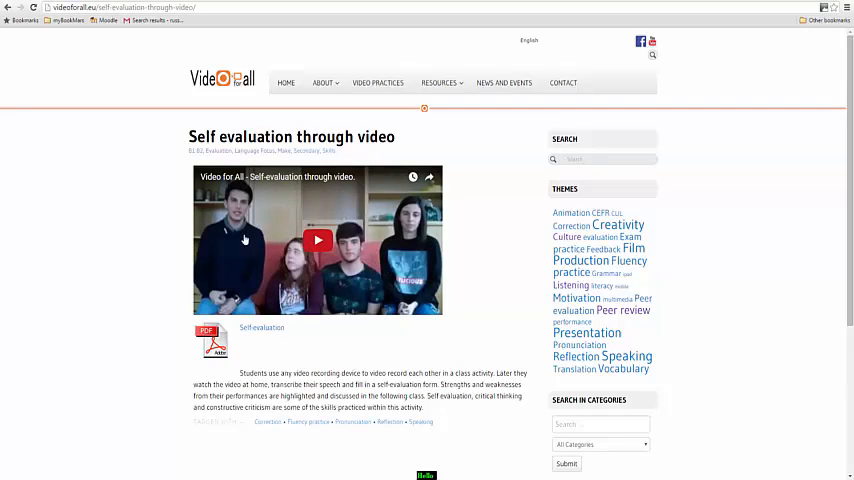
{"action": "mouse_move", "coordinate": [372, 264]}
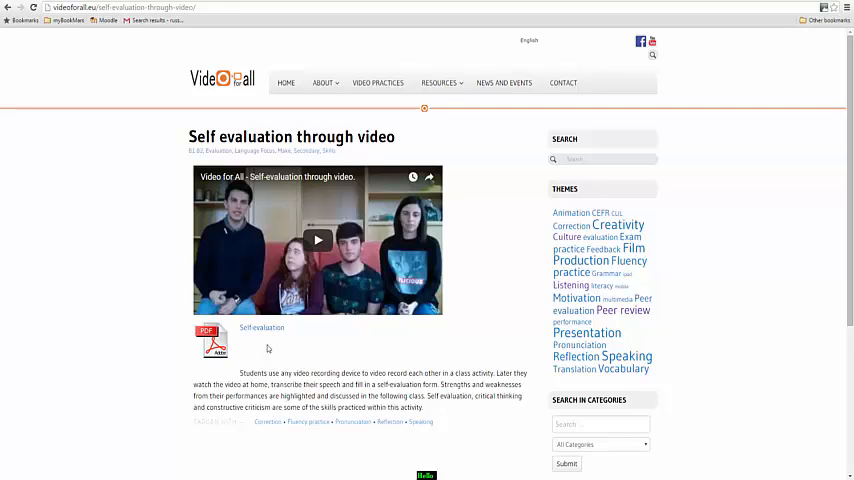
{"action": "left_click", "coordinate": [284, 84]}
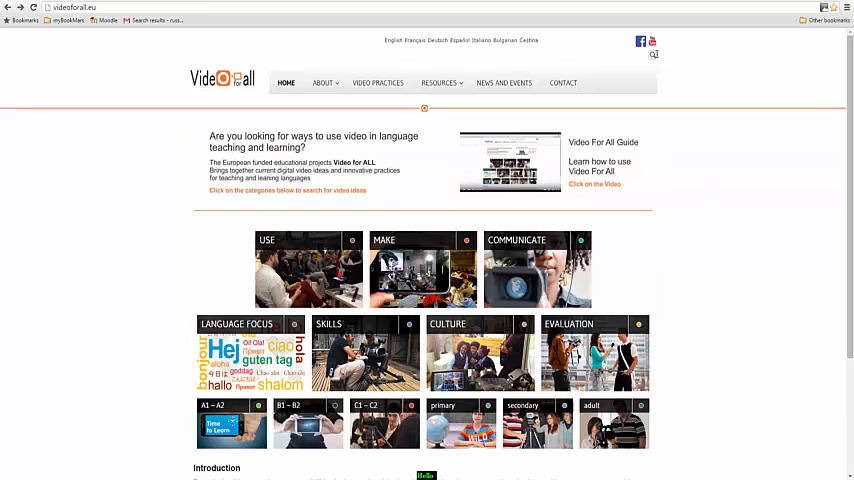
- Search the site for 'feedback' to list results like Using screen capture for providing feedback on vocabulary
{"action": "left_click", "coordinate": [652, 56]}
{"action": "type", "text": "feedback"}
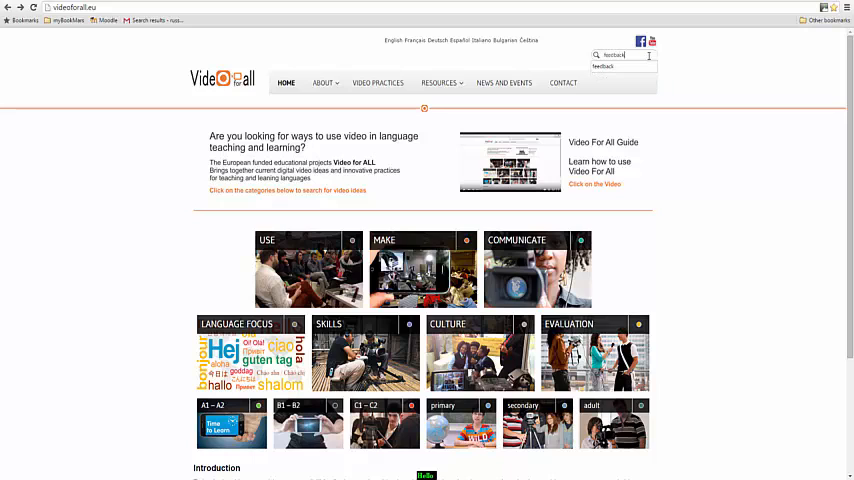
{"action": "key", "text": "Return"}
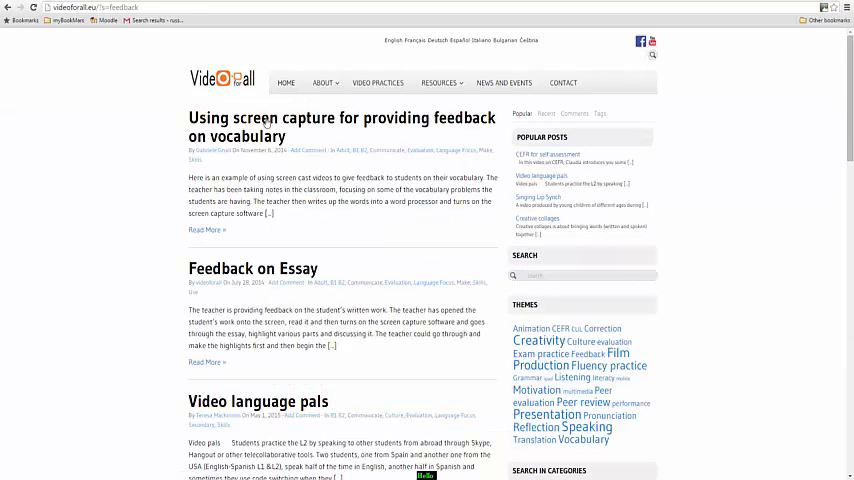
{"action": "mouse_move", "coordinate": [284, 116]}
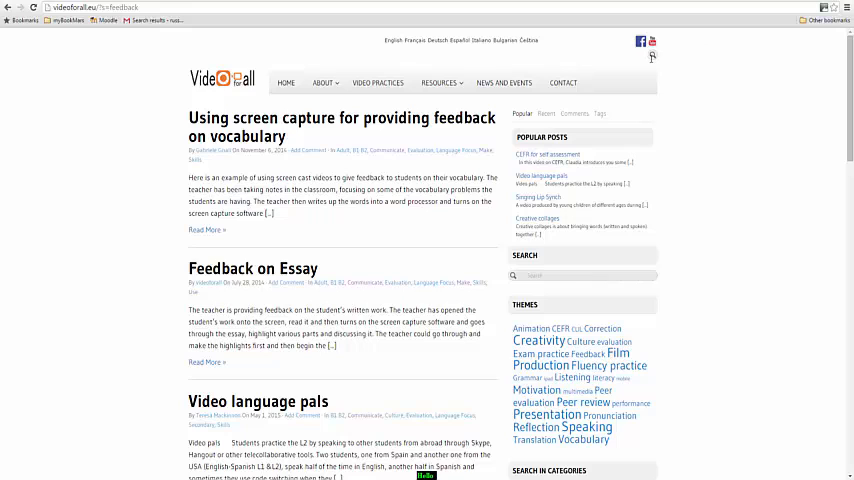
- Go home and view the Video Practices list grouped by Giving feedback, Reflecting and Practising language
{"action": "left_click", "coordinate": [286, 82]}
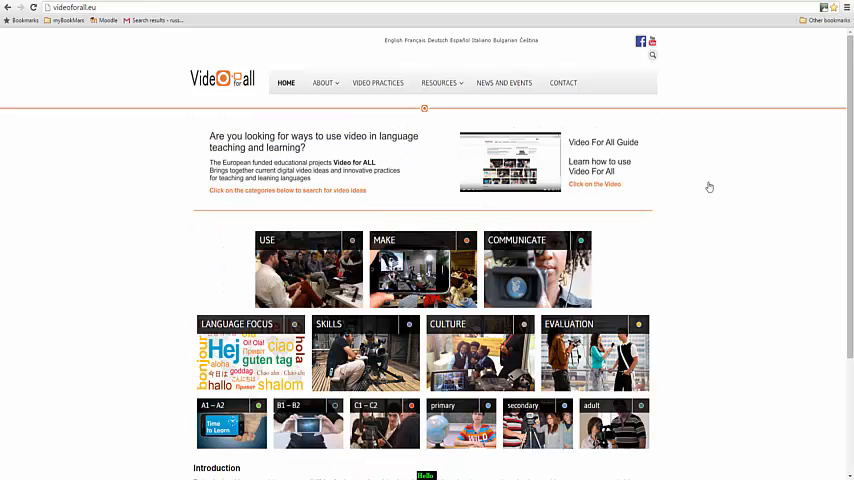
{"action": "mouse_move", "coordinate": [376, 84]}
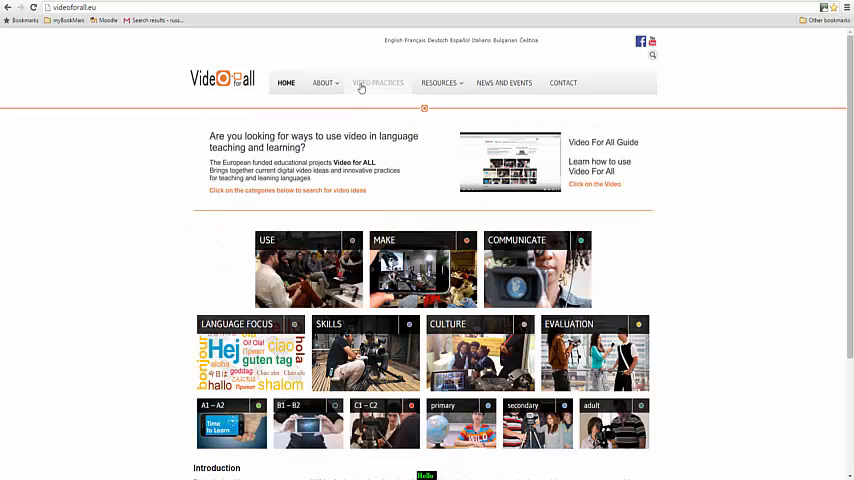
{"action": "left_click", "coordinate": [376, 84]}
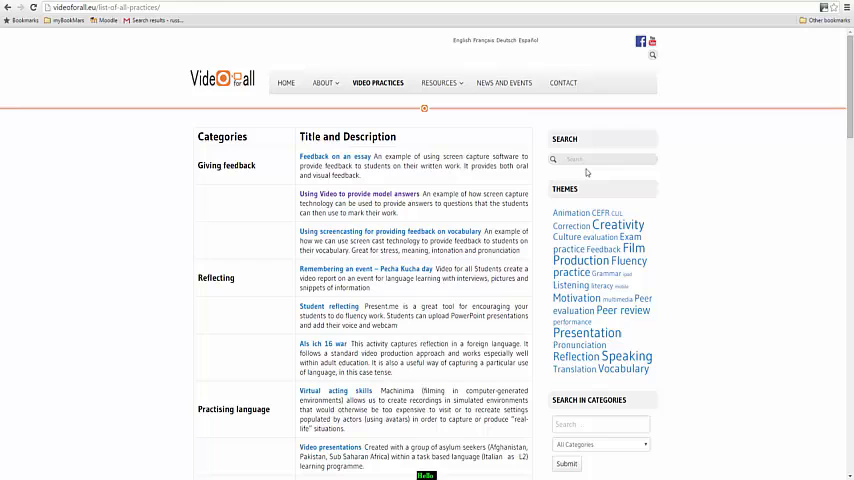
{"action": "scroll", "scroll_direction": "down", "scroll_amount": 3}
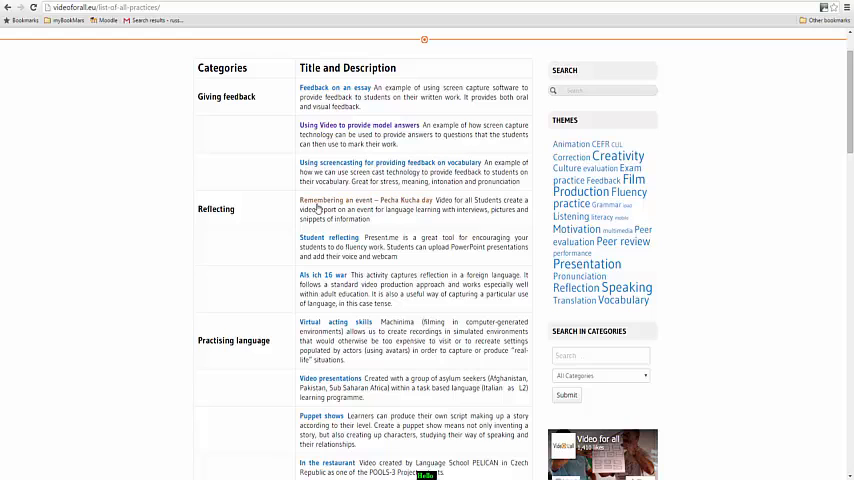
{"action": "mouse_move", "coordinate": [304, 200]}
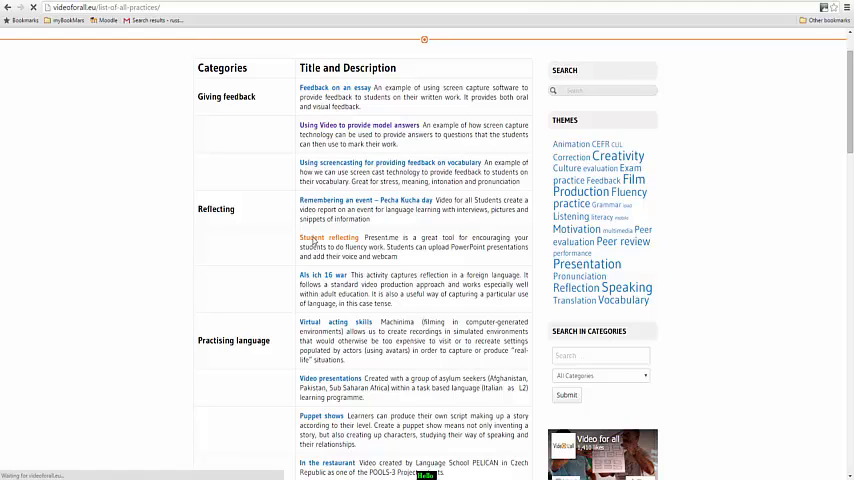
- View the Student reflecting example and its downloadable PDF guide
{"action": "left_click", "coordinate": [328, 236]}
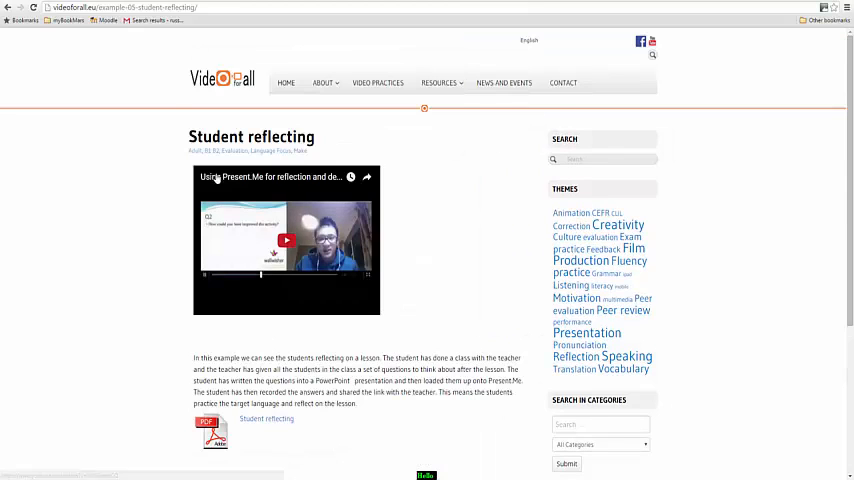
{"action": "mouse_move", "coordinate": [296, 180]}
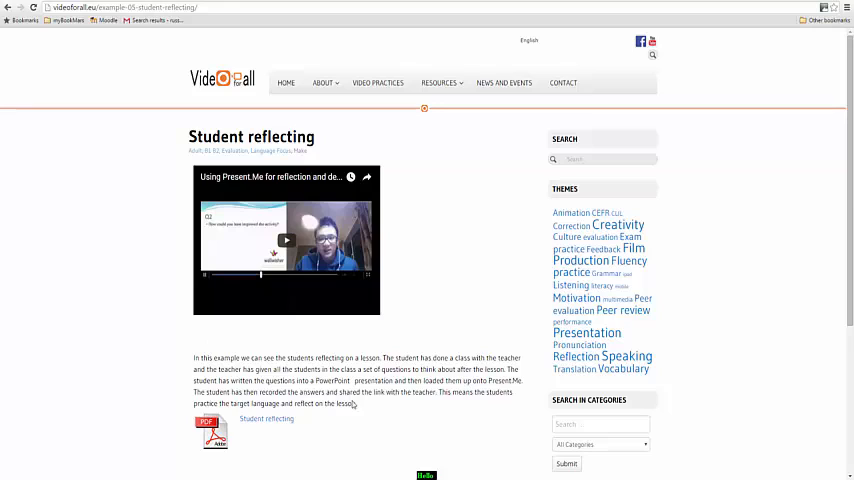
{"action": "mouse_move", "coordinate": [268, 420]}
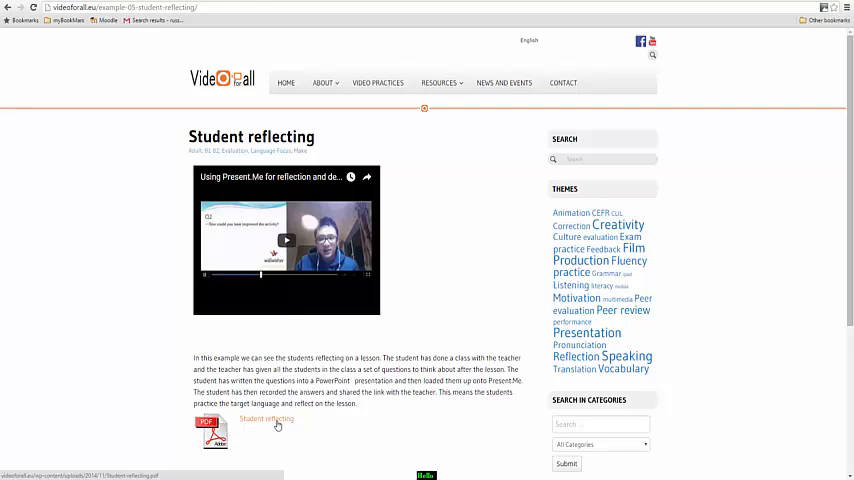
{"action": "left_click", "coordinate": [268, 418]}
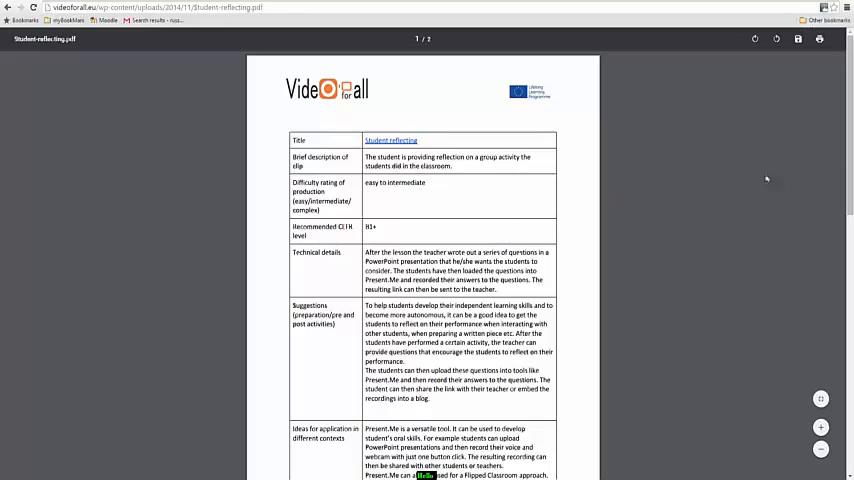
{"action": "scroll", "scroll_direction": "down", "scroll_amount": 3}
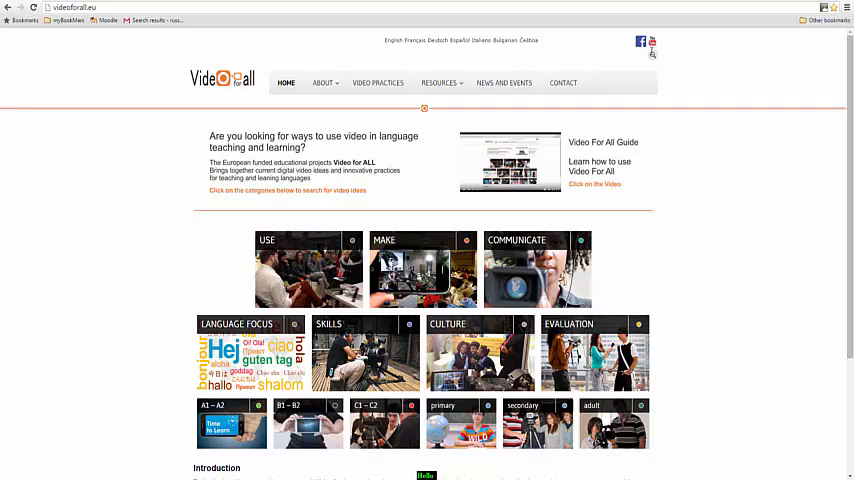
{"action": "mouse_move", "coordinate": [376, 82]}
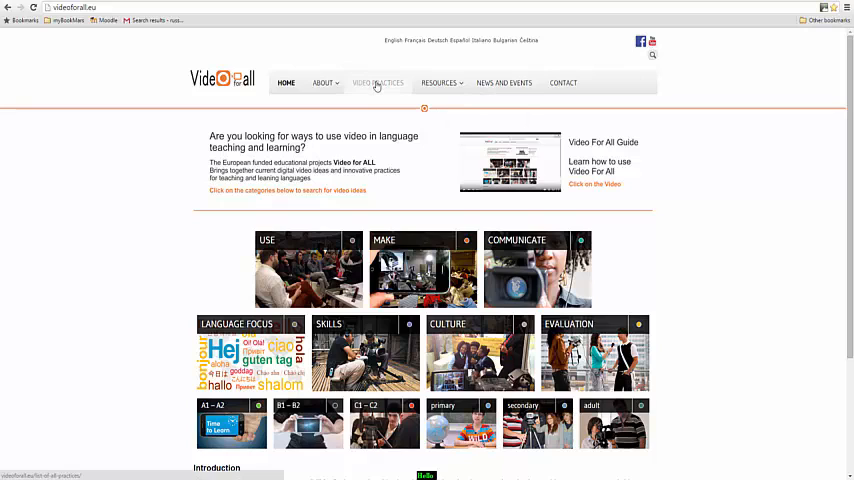
{"action": "mouse_move", "coordinate": [324, 326]}
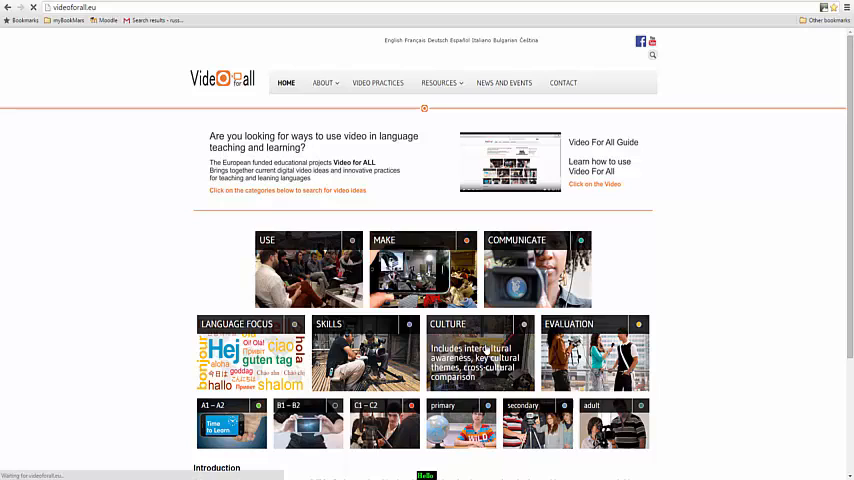
- Browse the Culture category posts such as Life hacks and Applying pixelation, then back to the top
{"action": "left_click", "coordinate": [478, 352]}
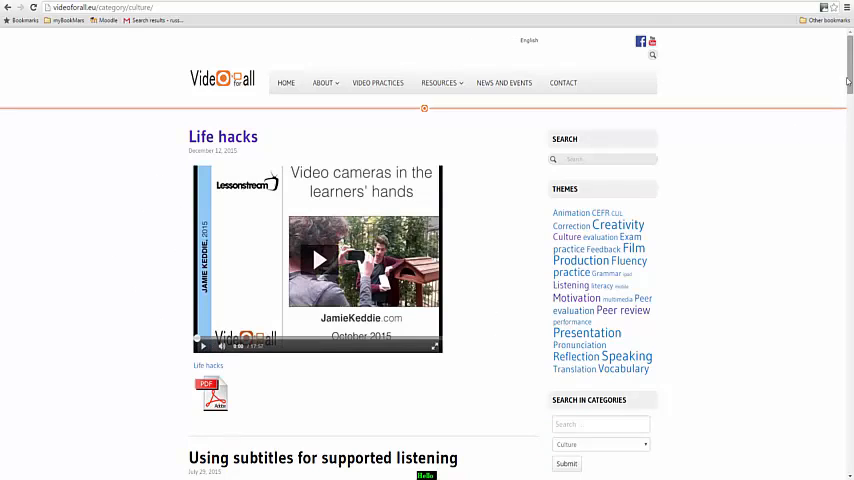
{"action": "scroll", "scroll_direction": "down", "scroll_amount": 3}
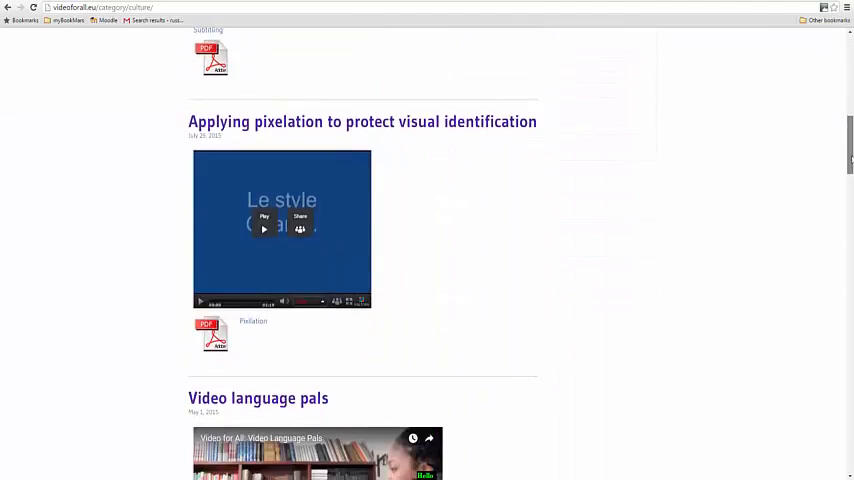
{"action": "scroll", "scroll_direction": "up", "scroll_amount": 3}
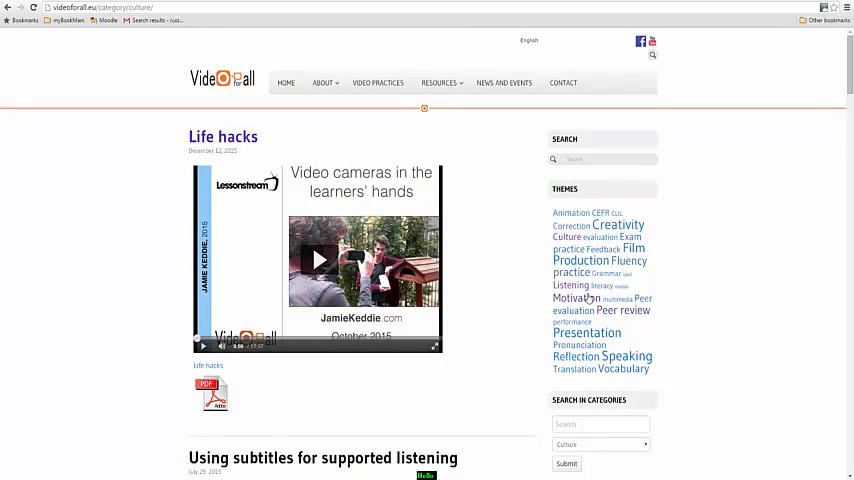
{"action": "mouse_move", "coordinate": [570, 284]}
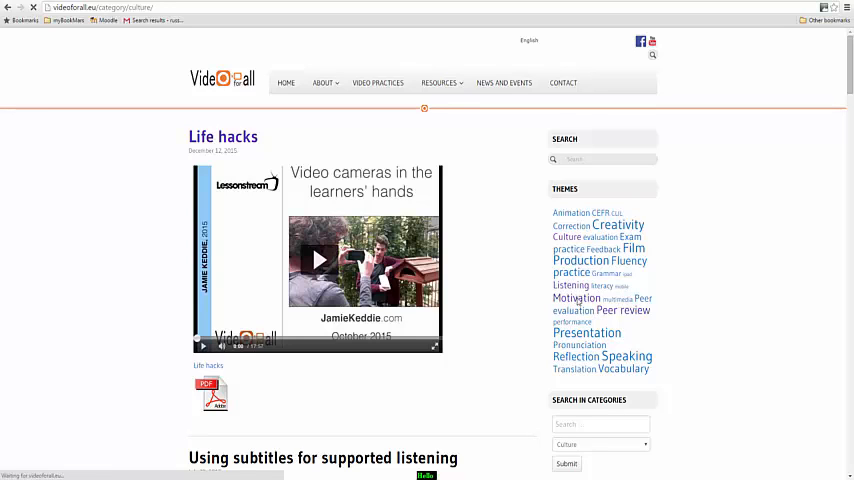
- Show the Motivation theme posts from the sidebar tag cloud, including A recipe for app smashing and Singing Lip Synch
{"action": "left_click", "coordinate": [576, 298]}
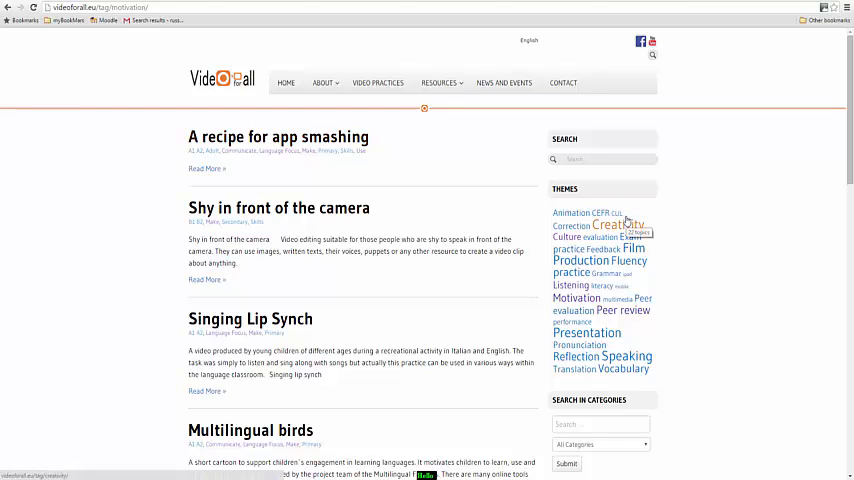
{"action": "scroll", "scroll_direction": "down", "scroll_amount": 3}
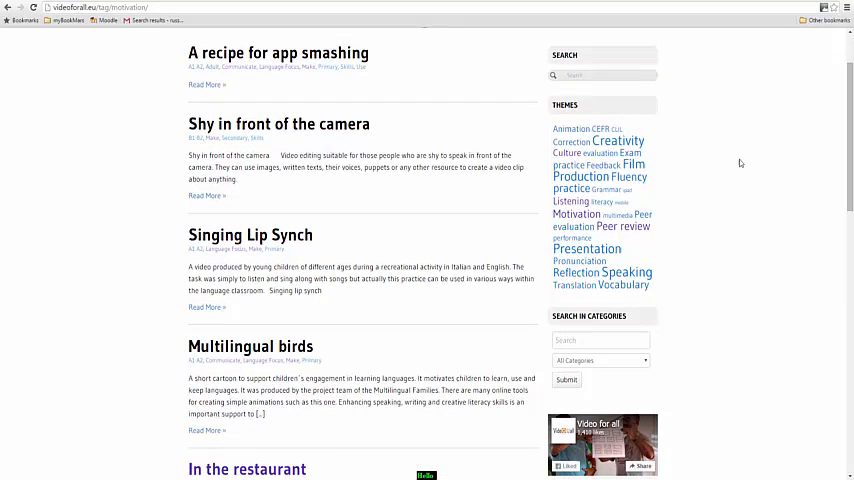
{"action": "scroll", "scroll_direction": "down", "scroll_amount": 3}
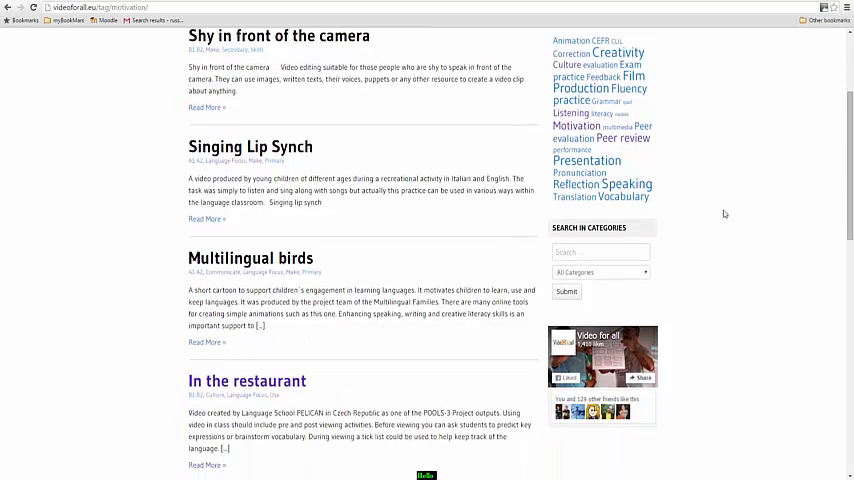
{"action": "mouse_move", "coordinate": [646, 276]}
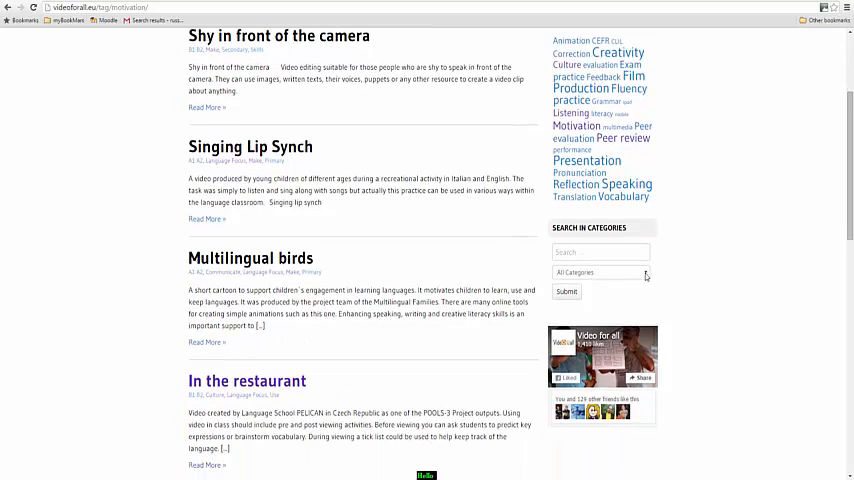
- Use the Search in Categories dropdown to list the Evaluation category posts
{"action": "left_click", "coordinate": [600, 272]}
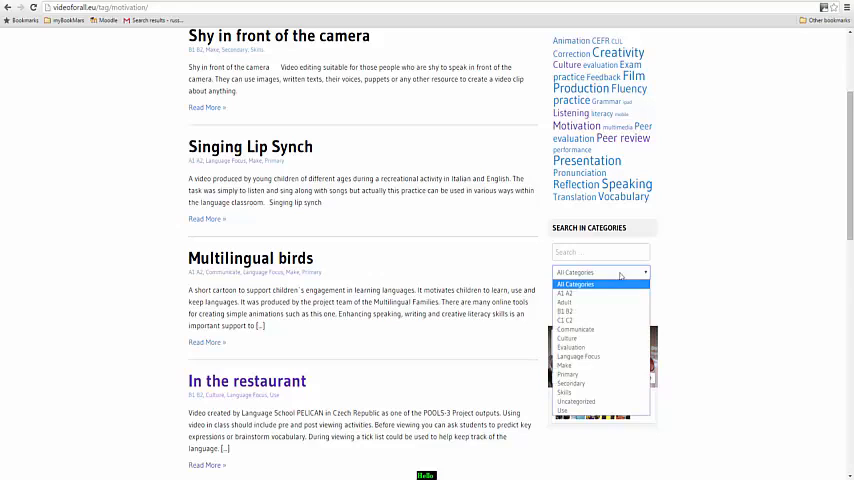
{"action": "mouse_move", "coordinate": [578, 356]}
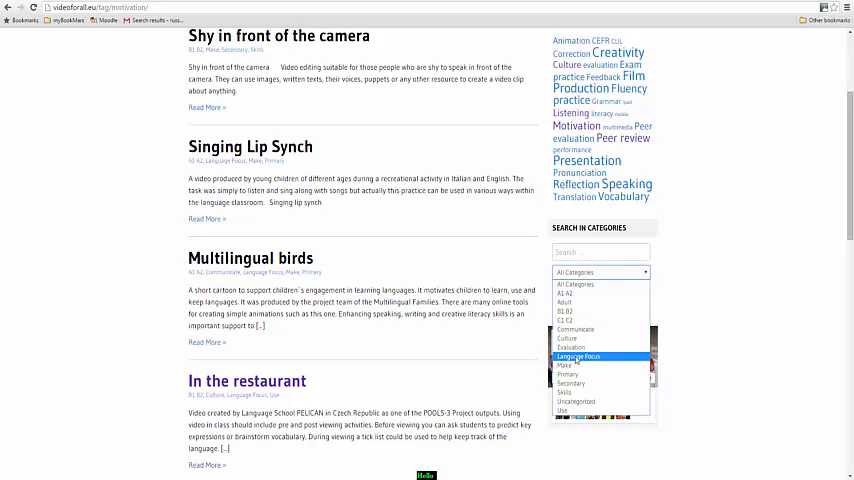
{"action": "left_click", "coordinate": [570, 348]}
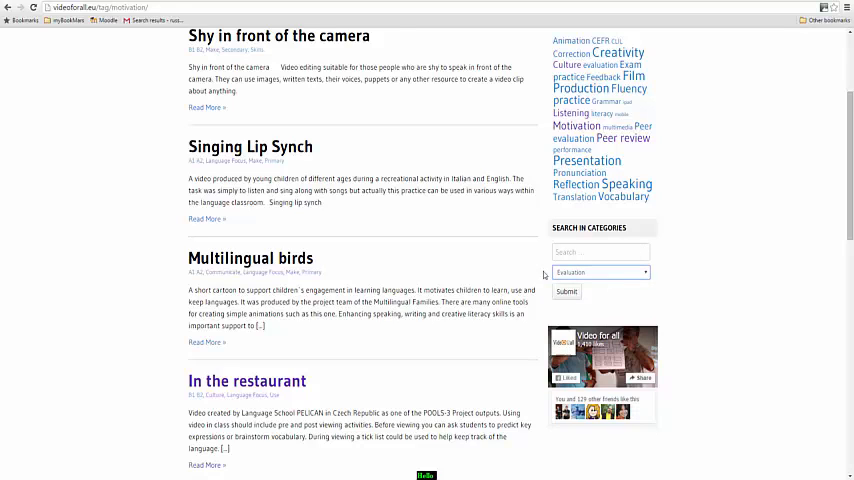
{"action": "left_click", "coordinate": [566, 292]}
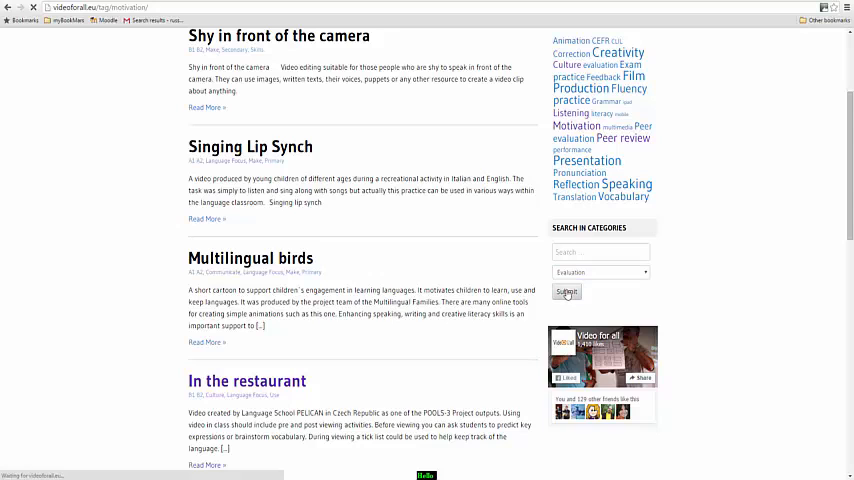
{"action": "left_click", "coordinate": [566, 292]}
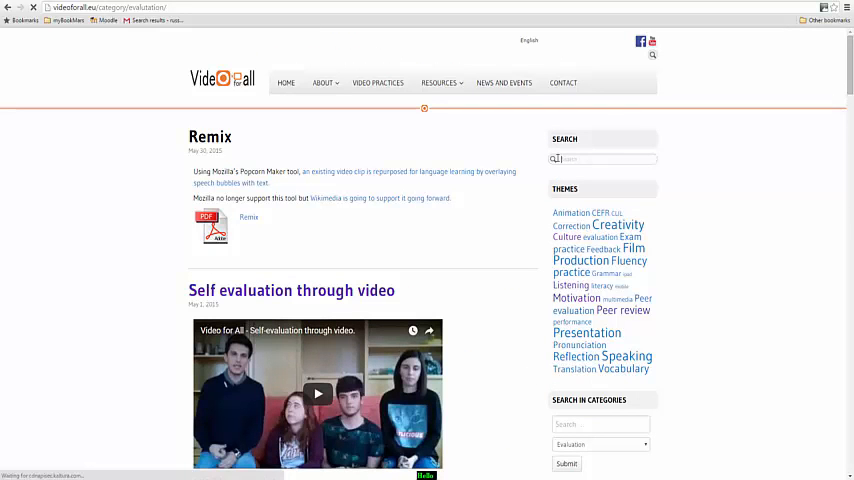
- Leave the Evaluation page's search box and return to the home page
{"action": "left_click", "coordinate": [598, 160]}
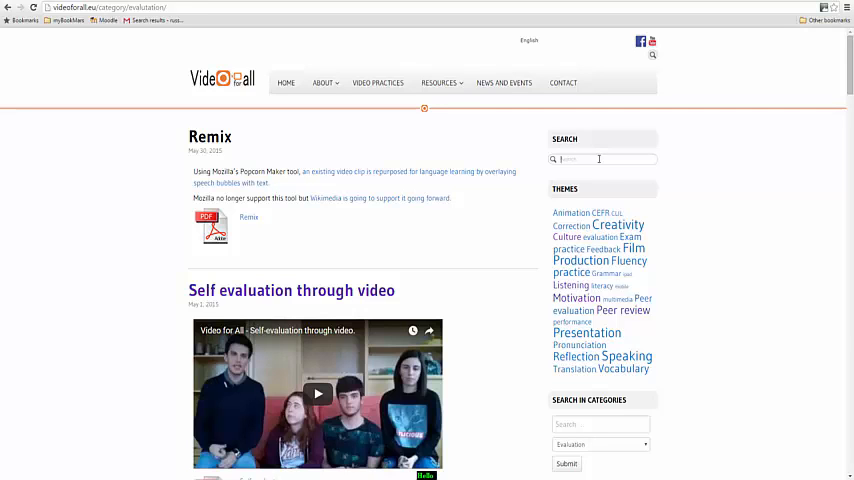
{"action": "left_click", "coordinate": [284, 82]}
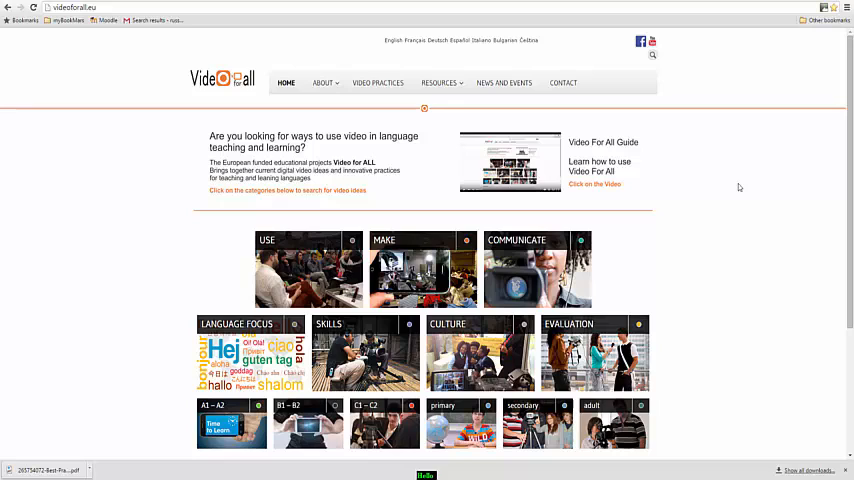
{"action": "mouse_move", "coordinate": [696, 172]}
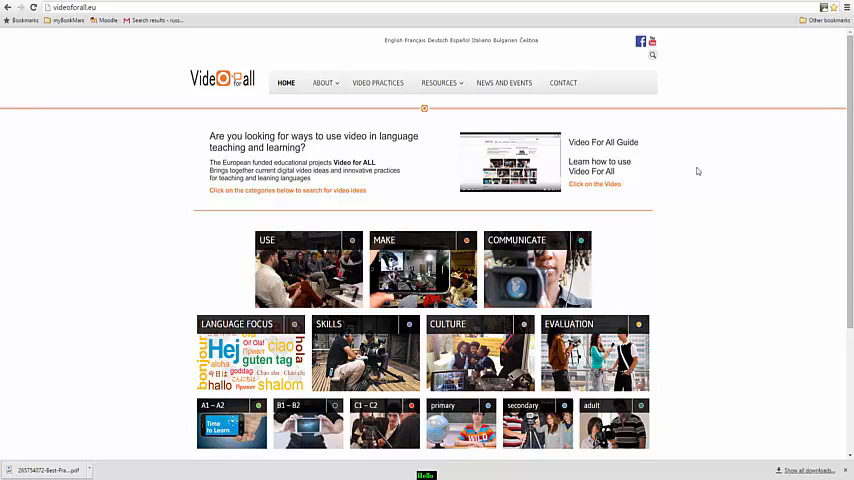
- From Resources > Guides, view the Best Practices for Creating Educational Videos guide with its embedded document
{"action": "left_click", "coordinate": [438, 82]}
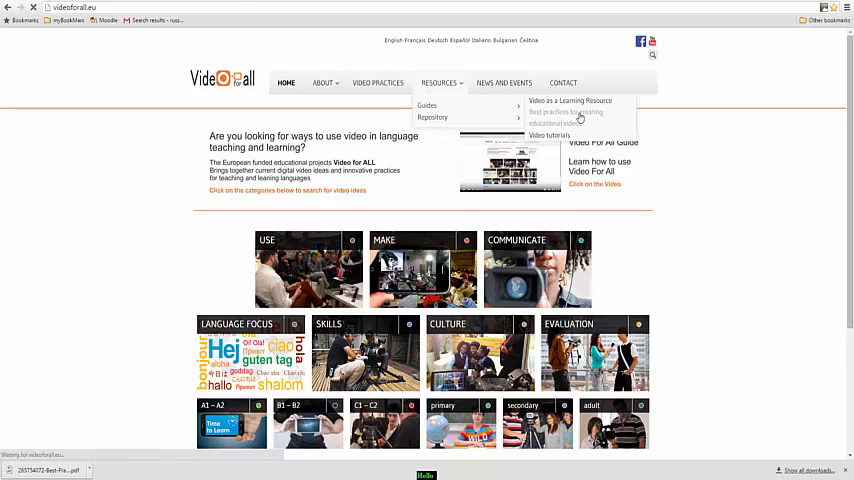
{"action": "left_click", "coordinate": [566, 112]}
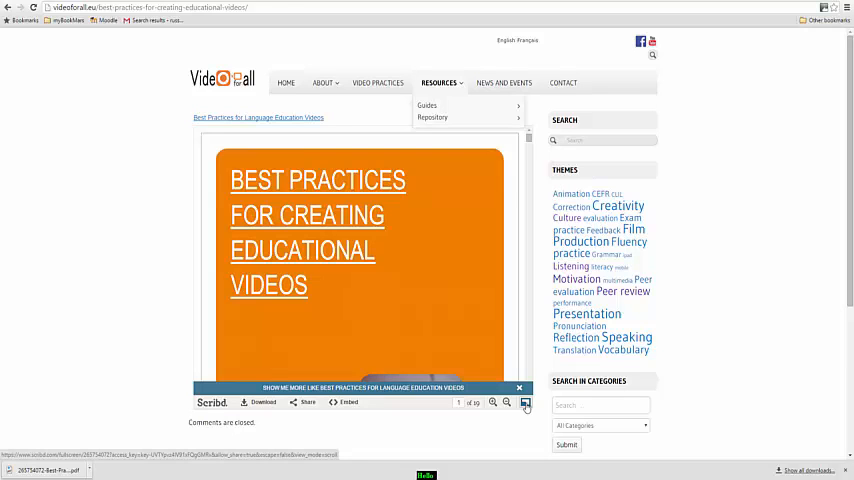
- Read the Best Practices guide full-screen in Scribd, scrolling through it, then return to the Video for All home page
{"action": "left_click", "coordinate": [524, 402]}
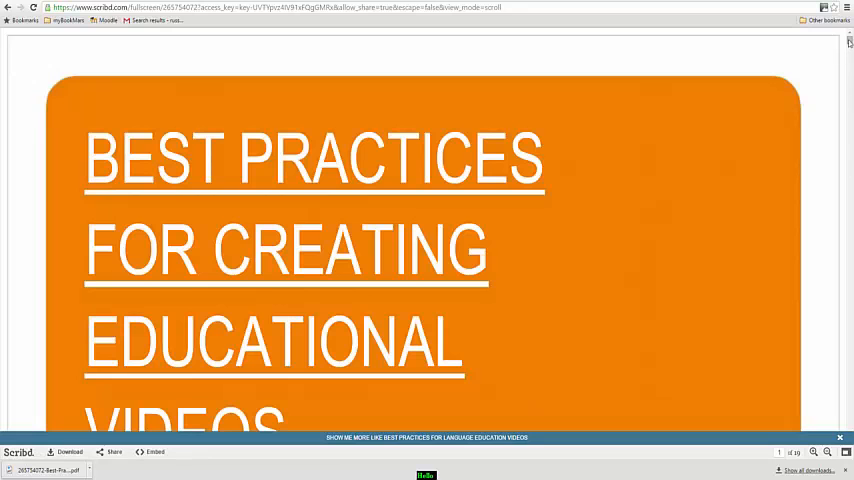
{"action": "scroll", "scroll_direction": "down", "scroll_amount": 3}
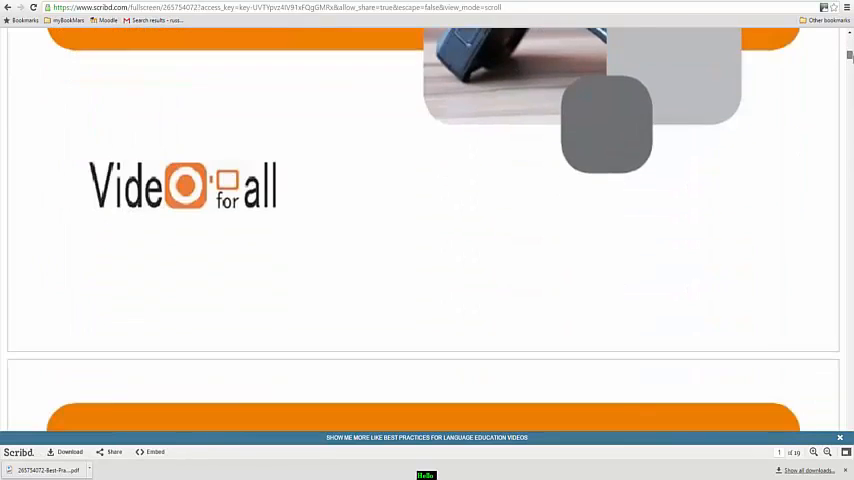
{"action": "scroll", "scroll_direction": "down", "scroll_amount": 3}
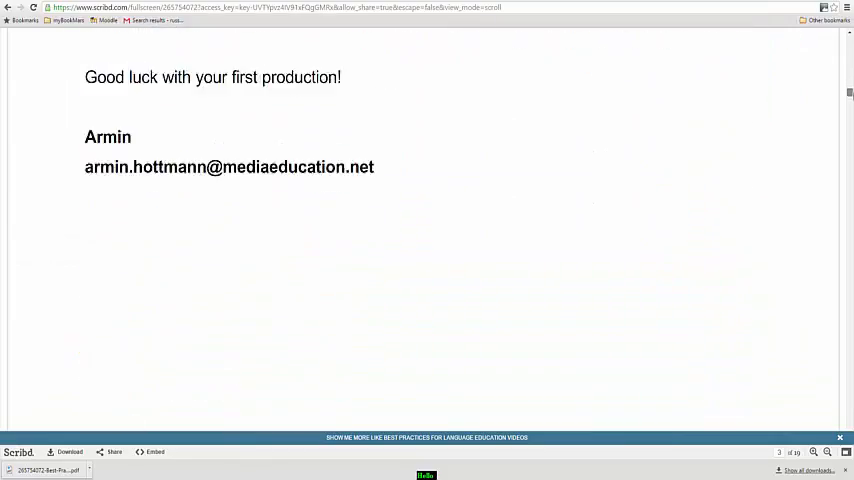
{"action": "scroll", "scroll_direction": "down", "scroll_amount": 3}
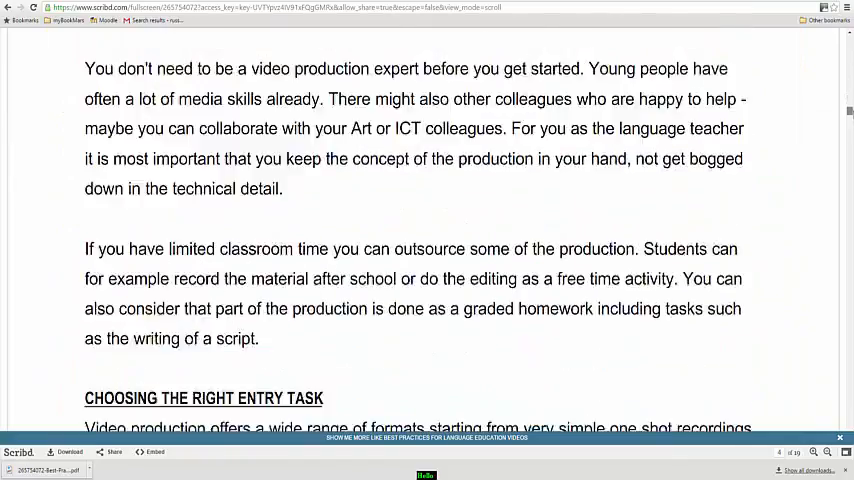
{"action": "scroll", "scroll_direction": "down", "scroll_amount": 3}
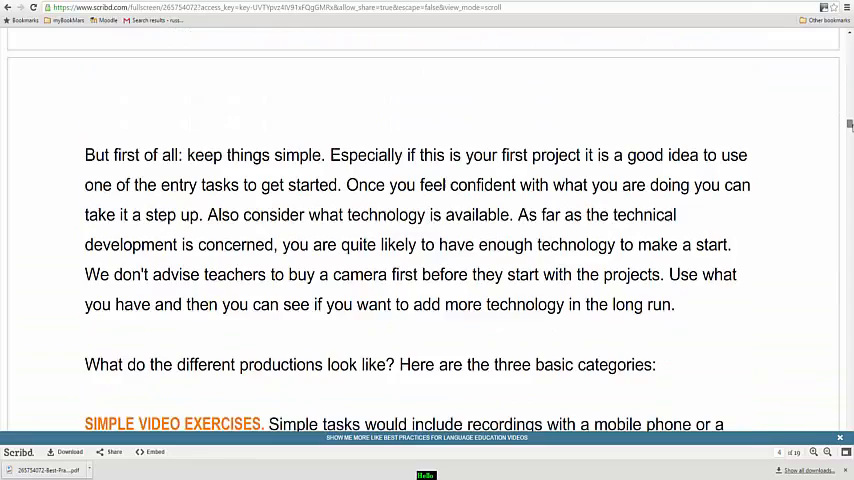
{"action": "scroll", "scroll_direction": "down", "scroll_amount": 3}
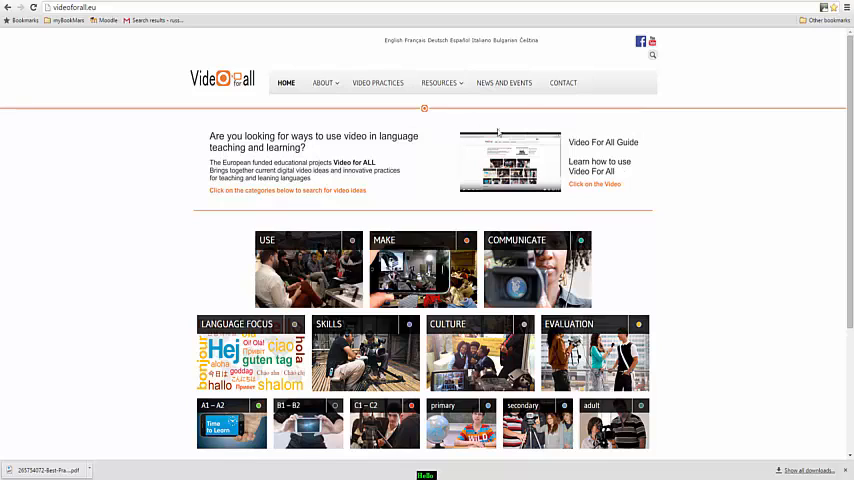
{"action": "left_click", "coordinate": [440, 82]}
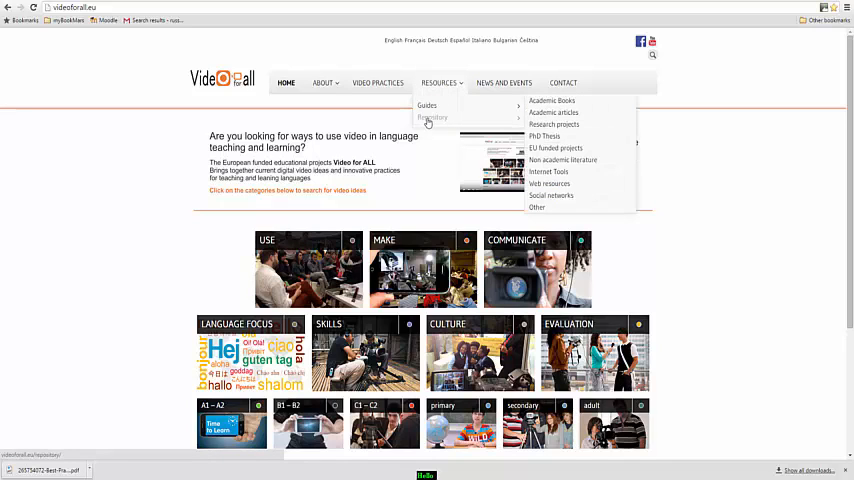